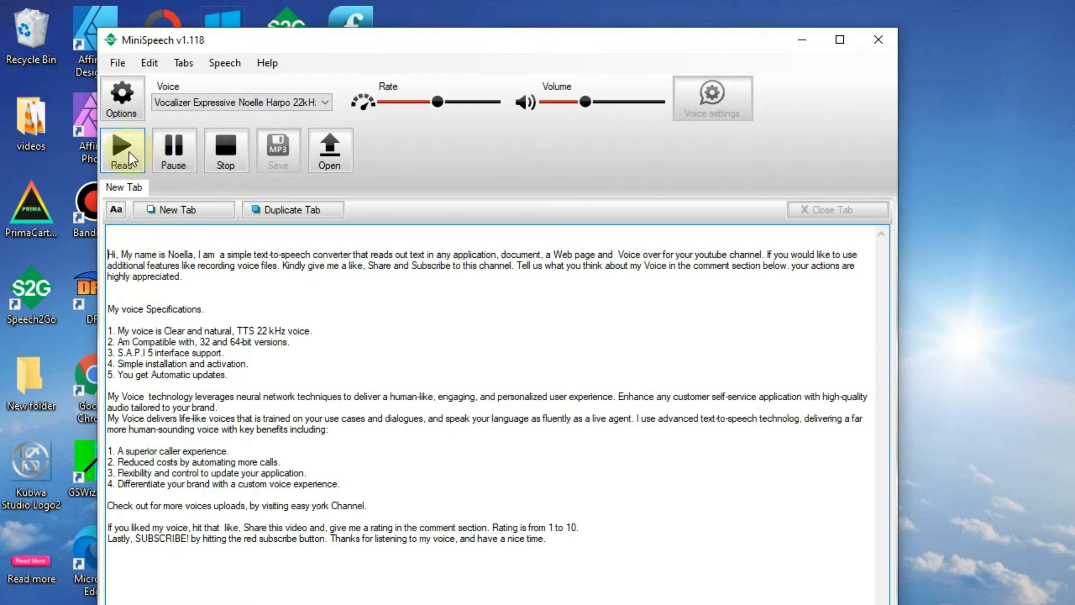
- Start reading the promotional text aloud with the Noelle voice
{"action": "left_click", "coordinate": [122, 150]}
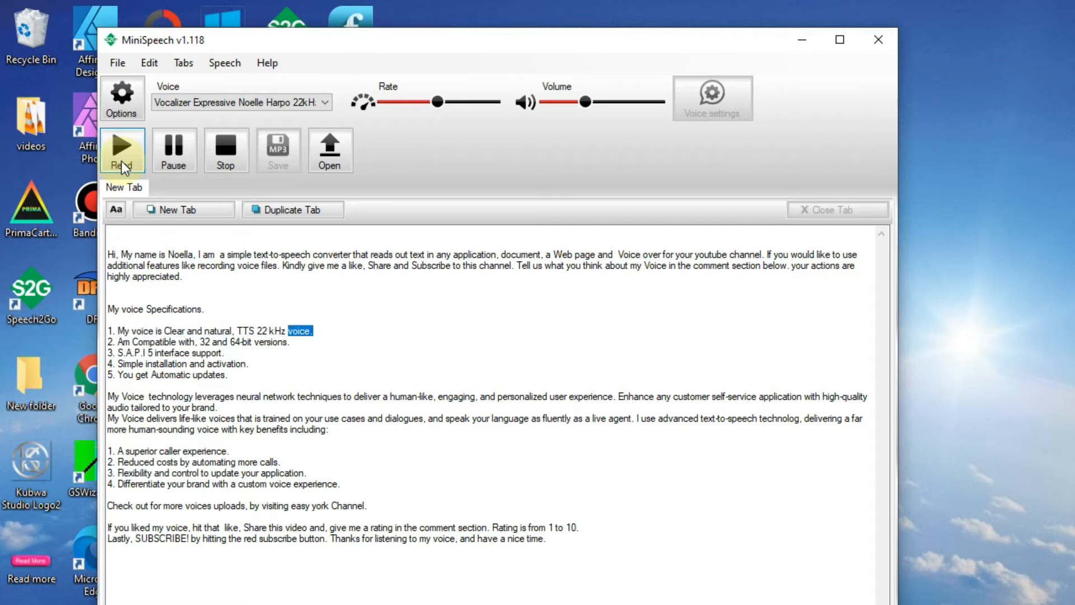
- Keep the narration going until it reaches the 'Check out for more voices' line
{"action": "left_click", "coordinate": [122, 149]}
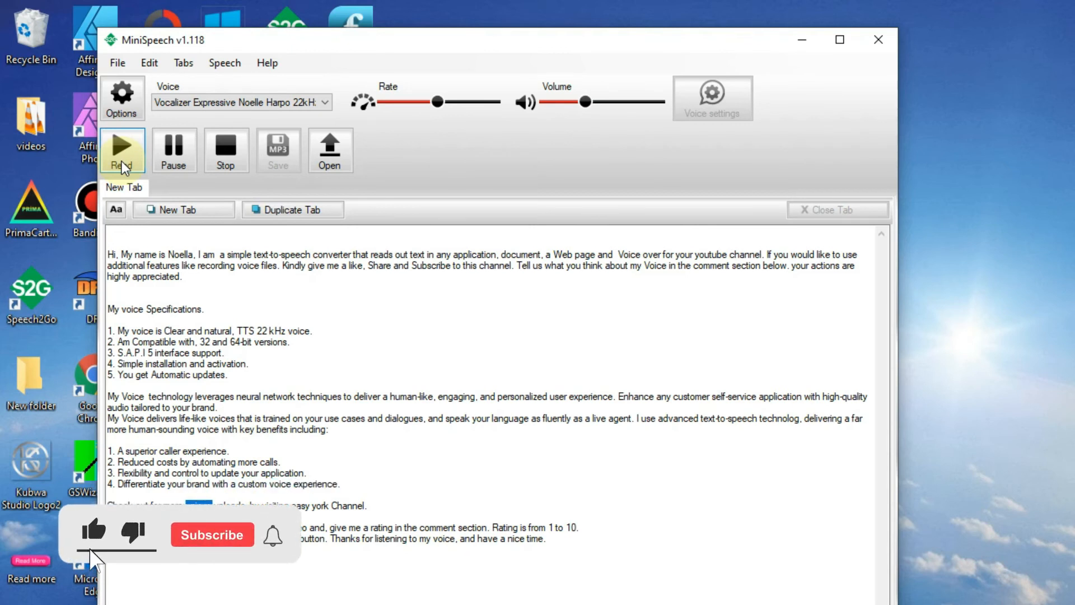
{"action": "left_click", "coordinate": [211, 535]}
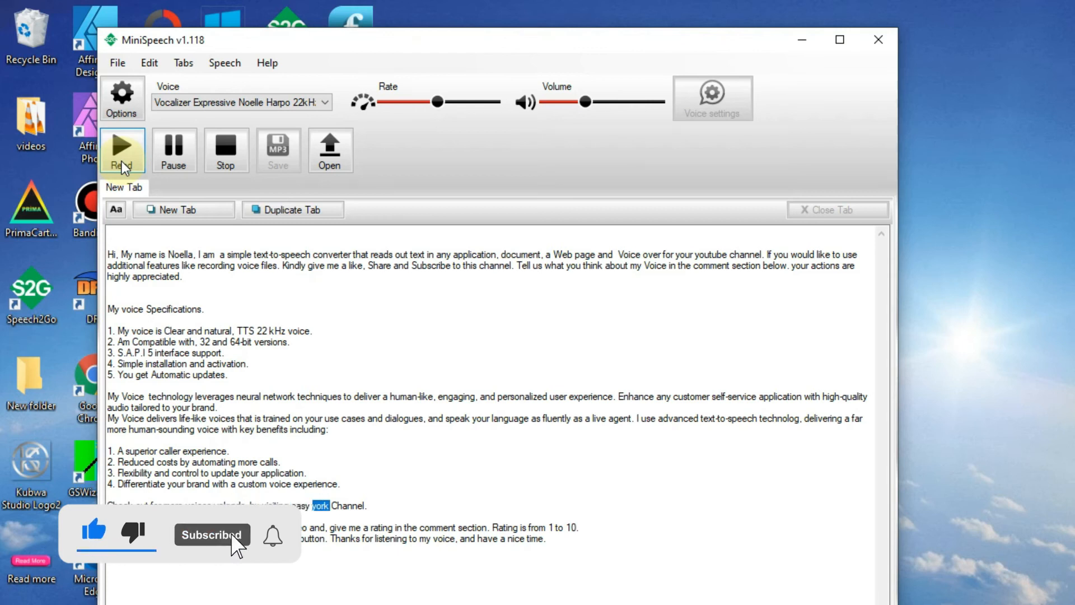